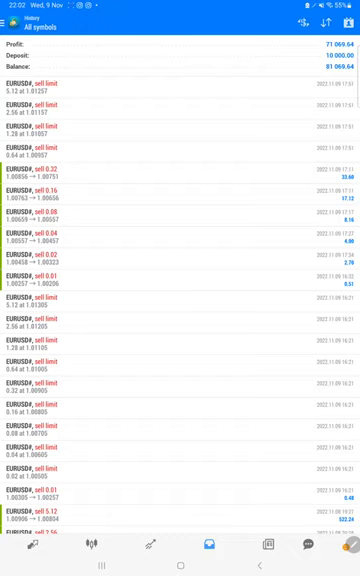
# - Review the Myfxbook account's pending EURUSD orders and closed short-trade history
pyautogui.scroll(-3)
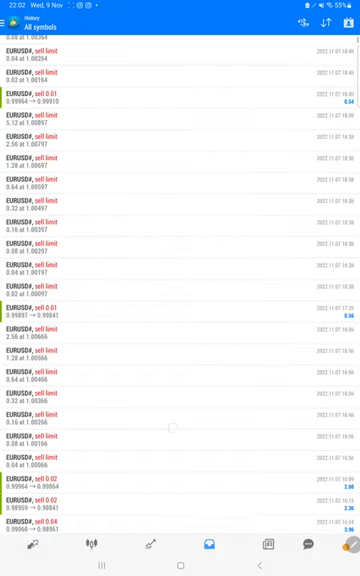
pyautogui.scroll(-3)
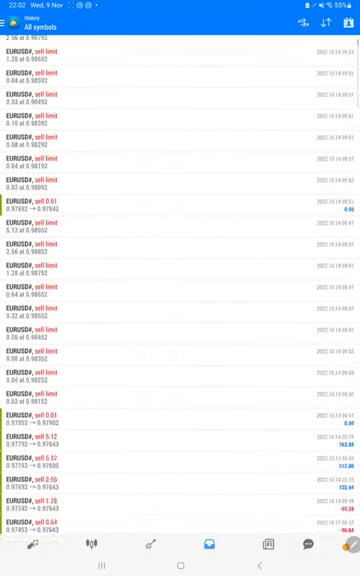
pyautogui.scroll(-3)
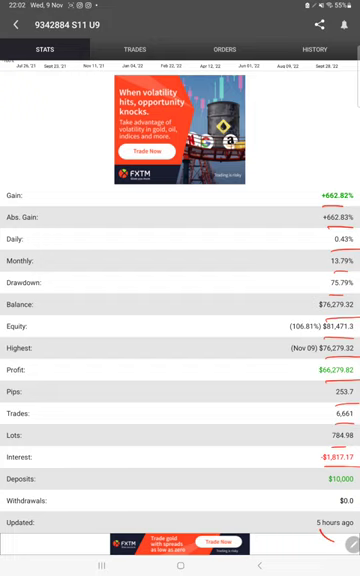
pyautogui.click(136, 48)
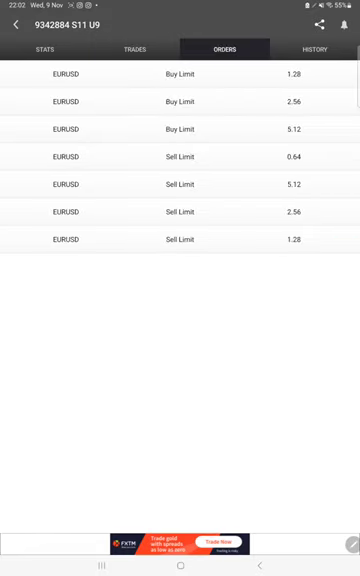
pyautogui.click(320, 48)
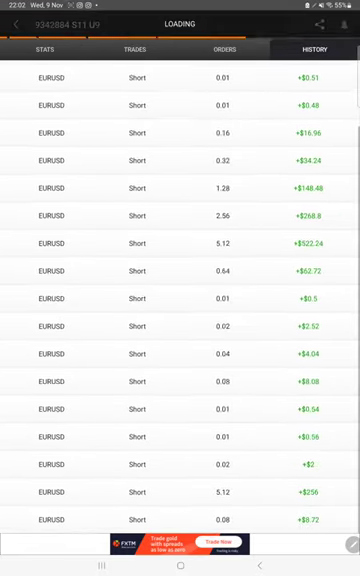
pyautogui.scroll(-3)
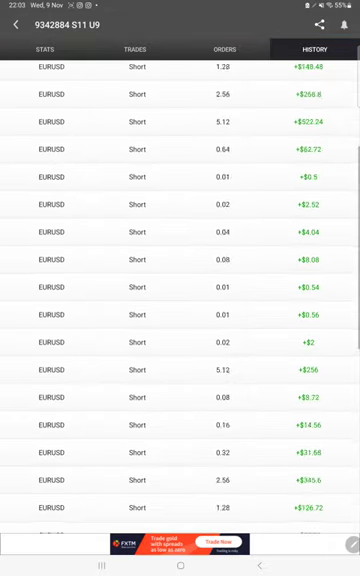
pyautogui.scroll(-3)
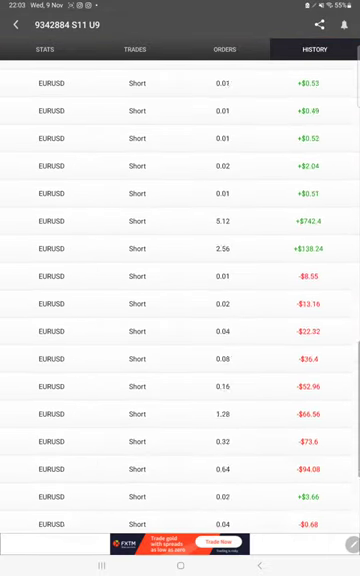
# - Switch via recent apps to the strategy tester report with its equity curve
pyautogui.press('recent')
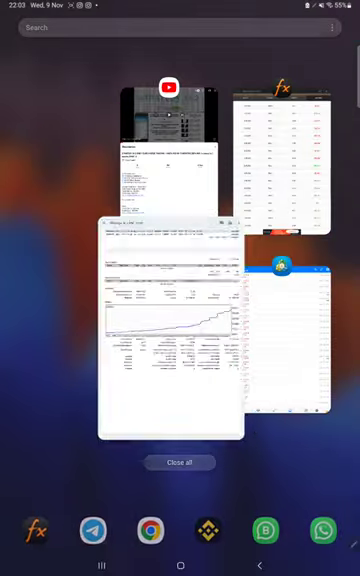
pyautogui.click(170, 320)
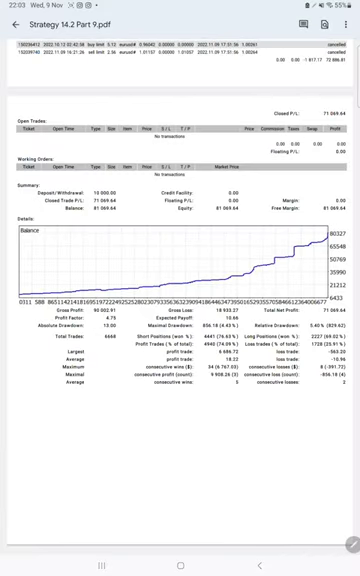